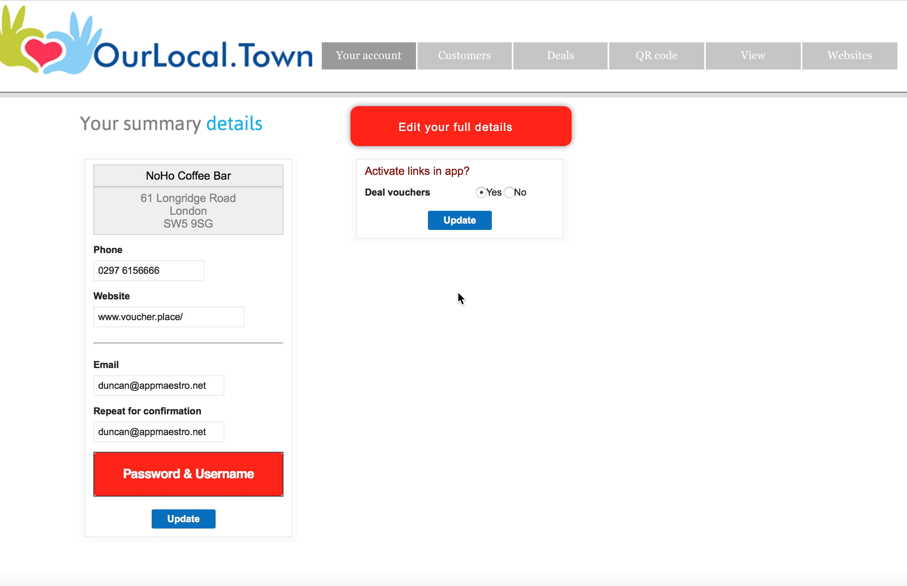
mouse_move(394, 282)
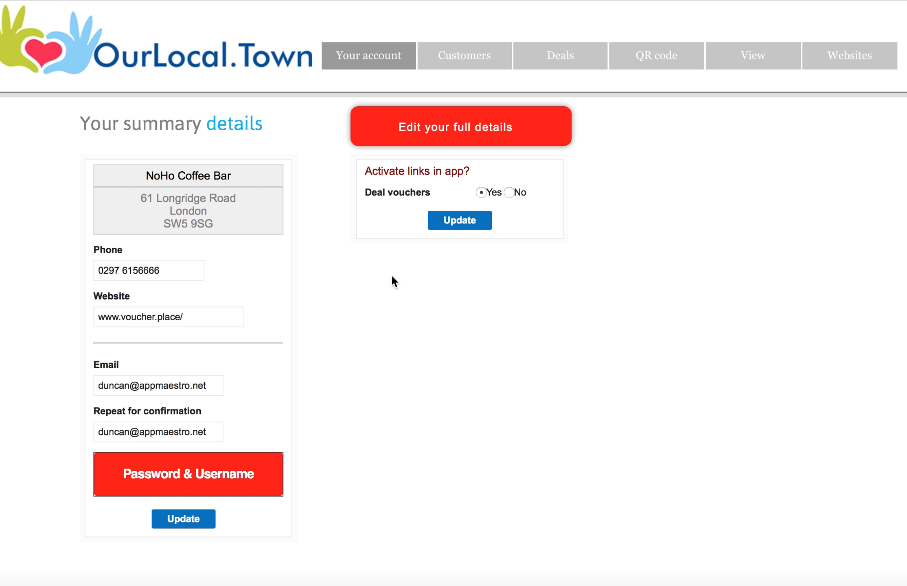
mouse_move(473, 55)
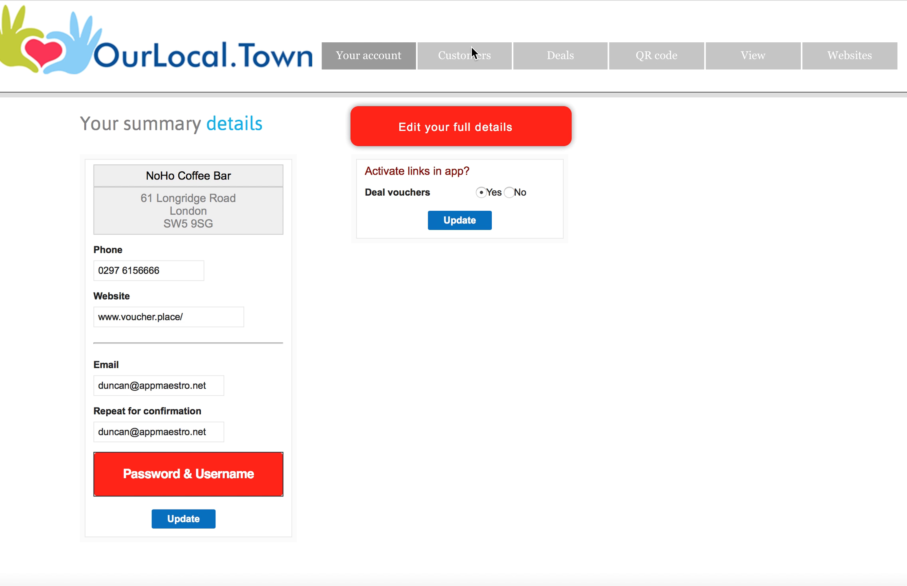
mouse_move(478, 70)
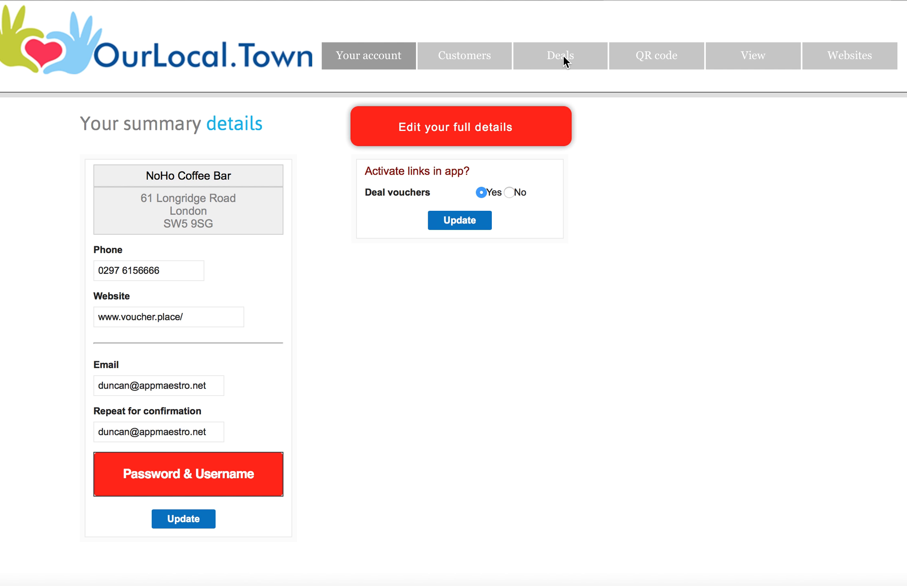
- Open the Deals hub from the top navigation bar
left_click(561, 56)
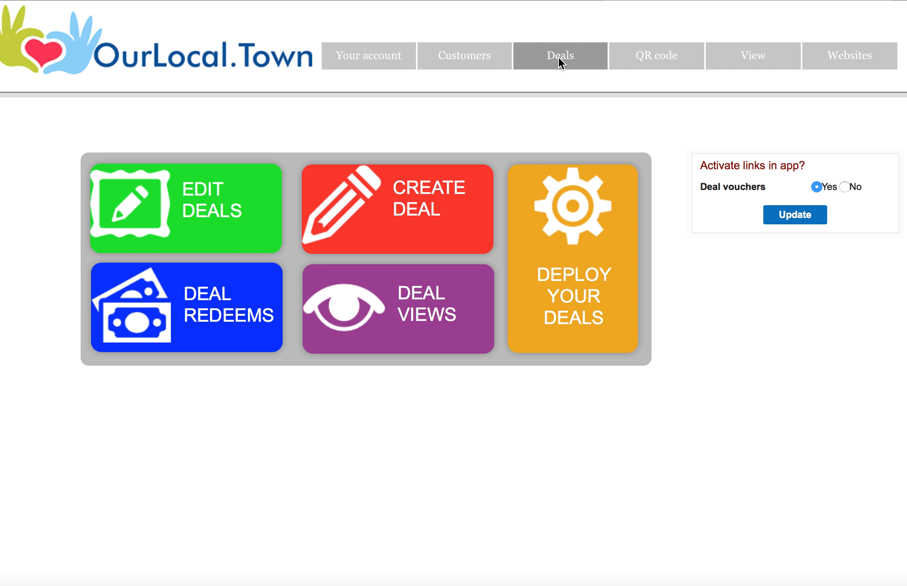
mouse_move(69, 124)
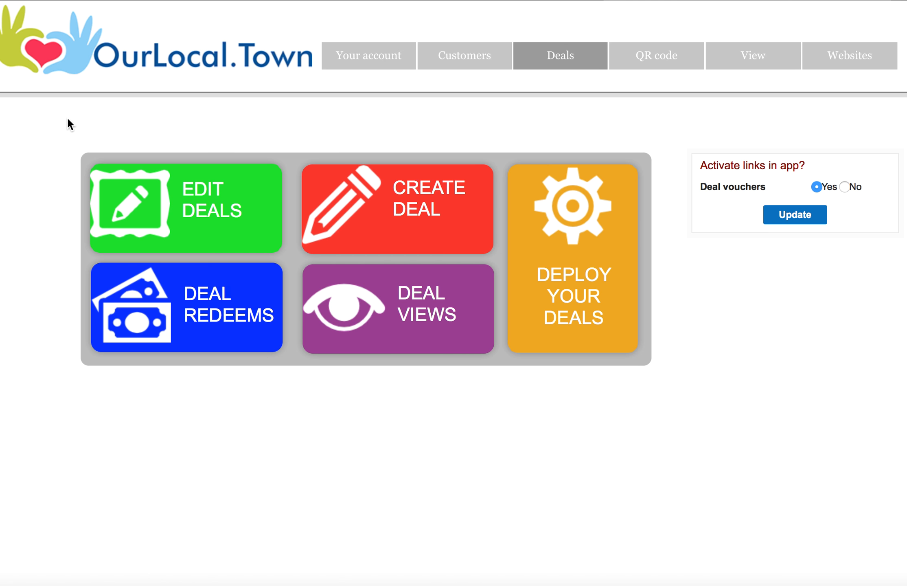
mouse_move(420, 223)
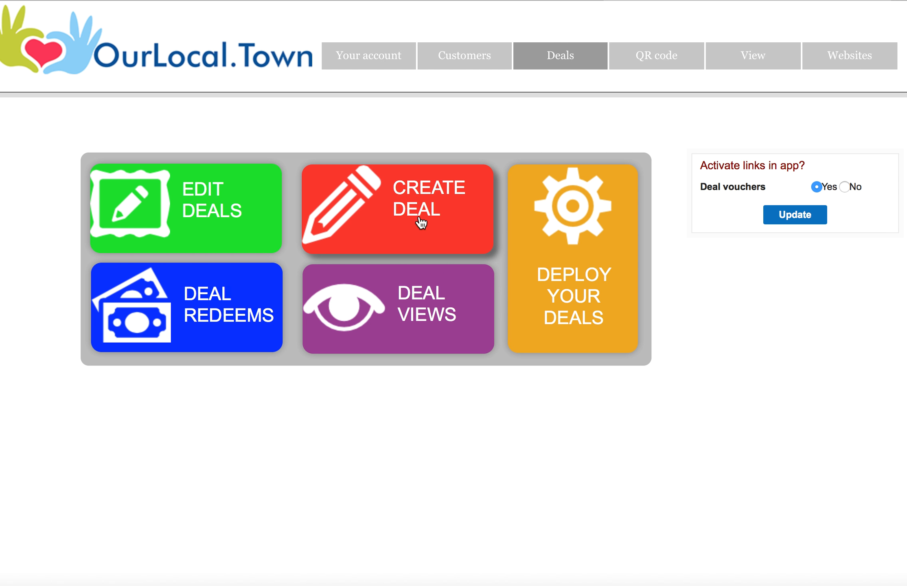
mouse_move(230, 235)
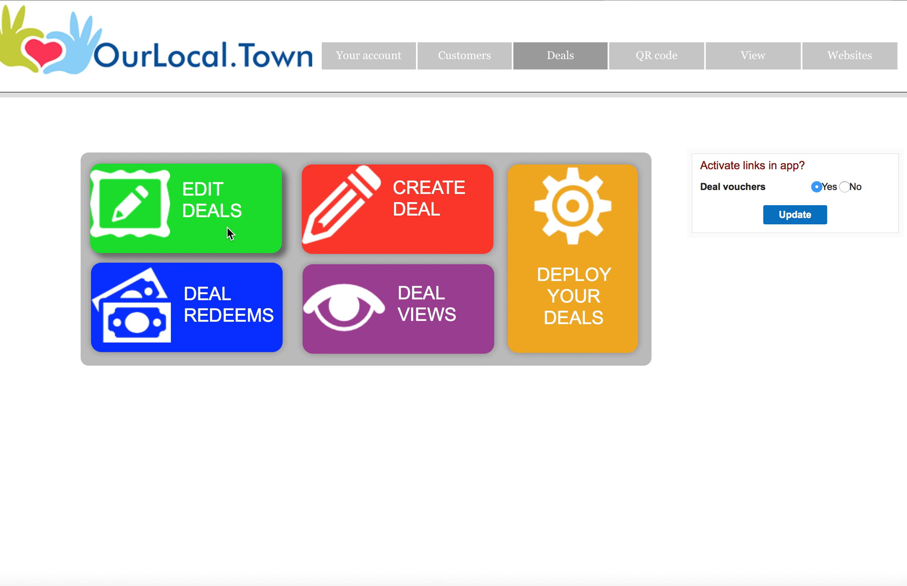
- Search existing deals with the description keyword 'coffee'
left_click(203, 211)
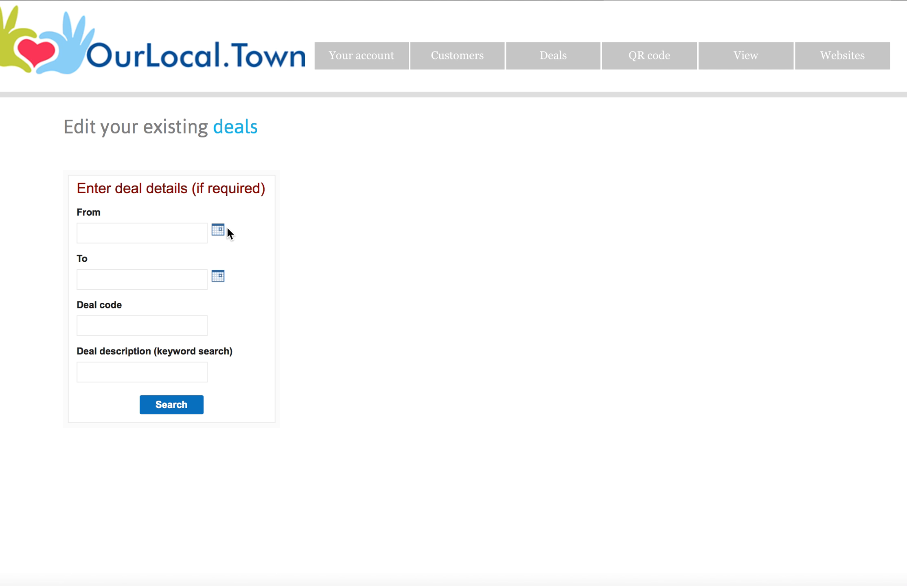
mouse_move(340, 298)
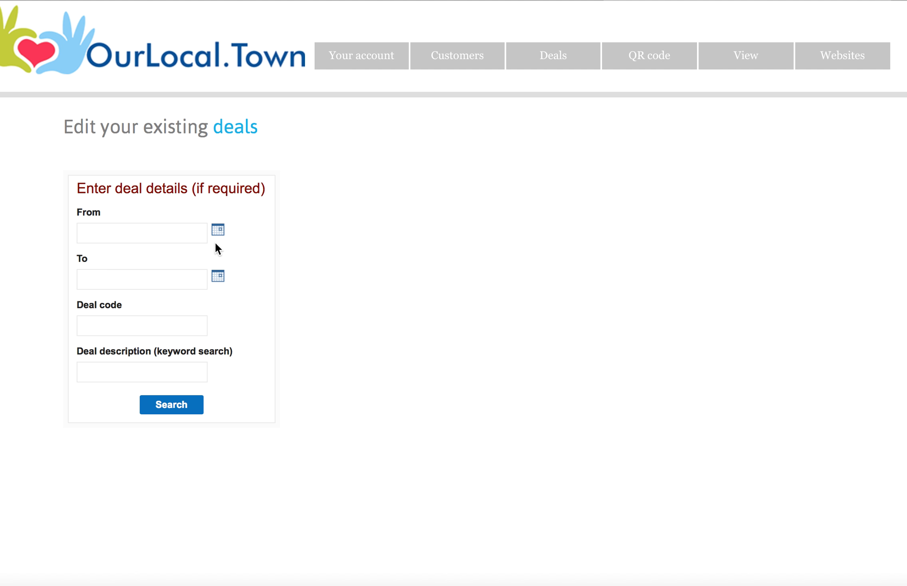
mouse_move(221, 232)
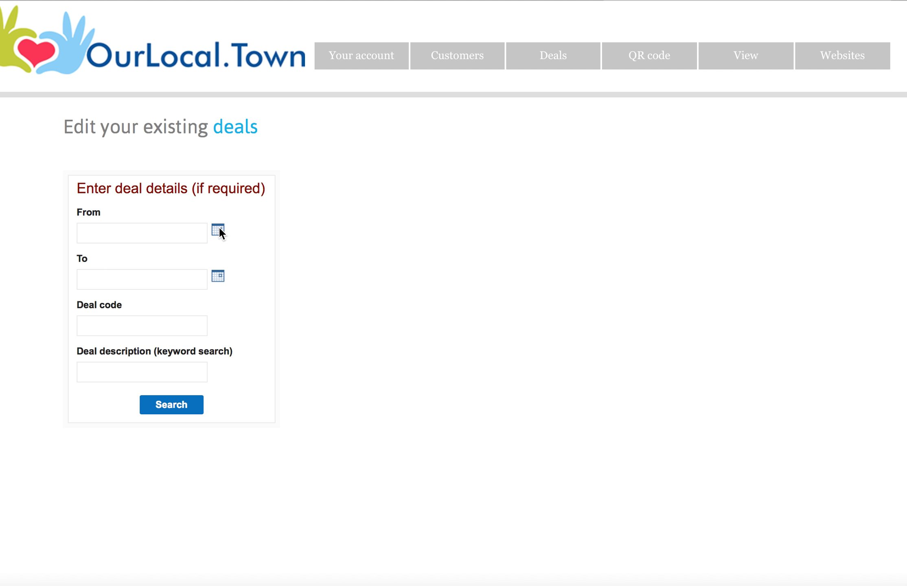
left_click(217, 231)
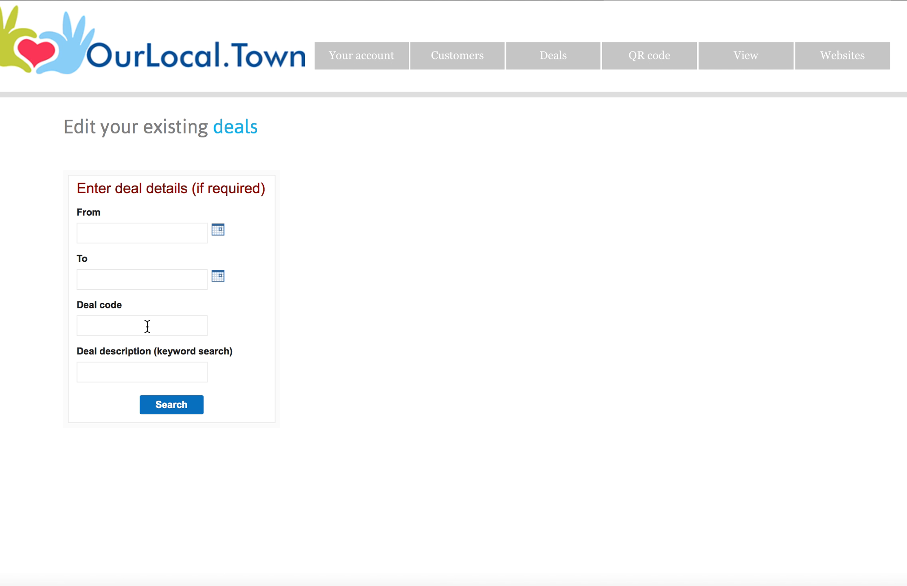
type("co")
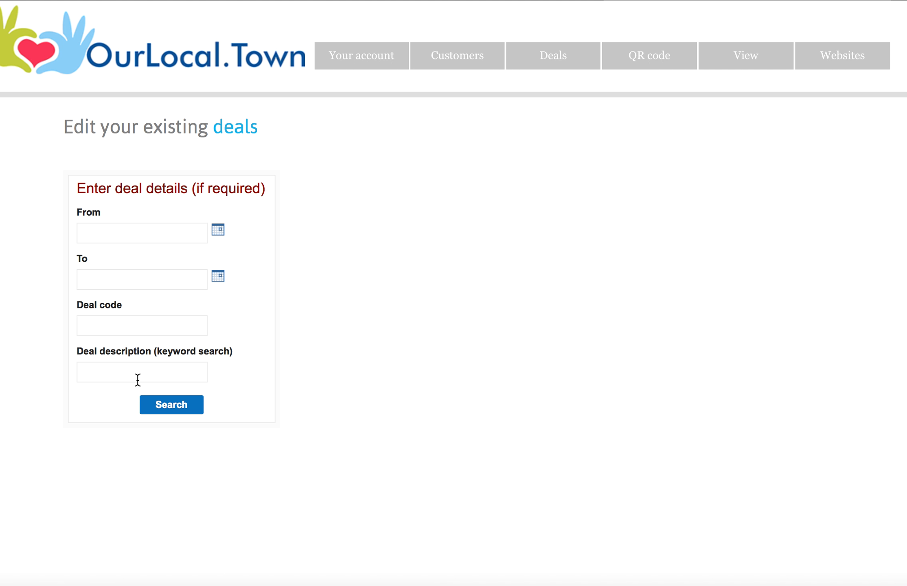
type("c")
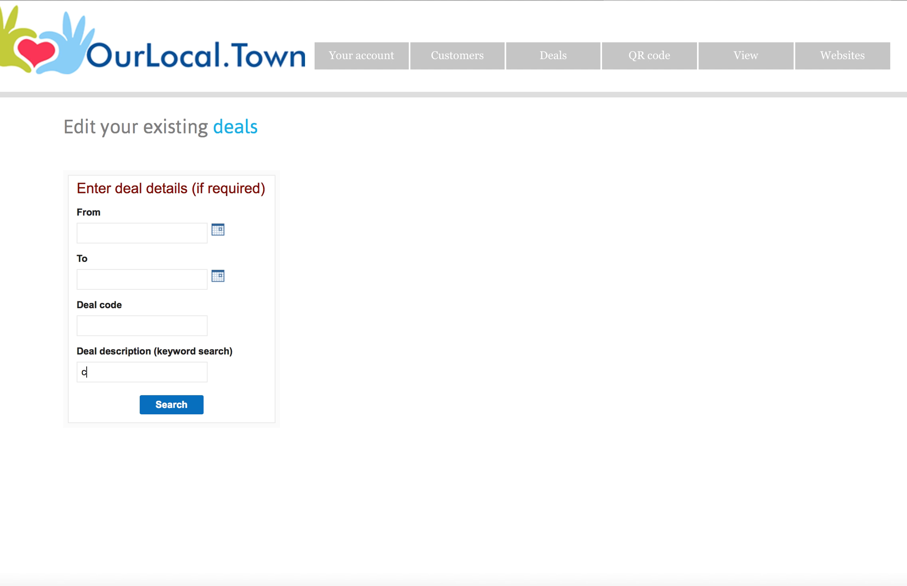
type("offee")
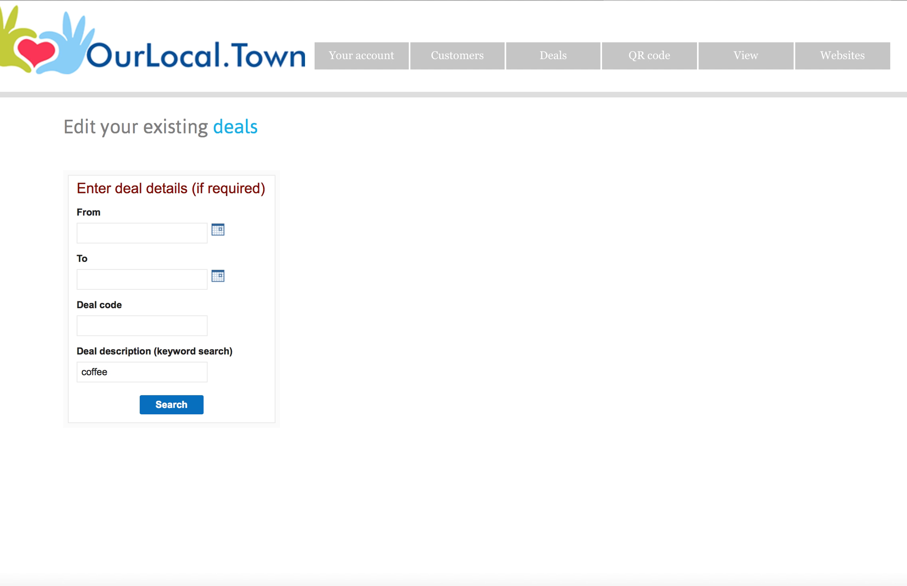
left_click(171, 405)
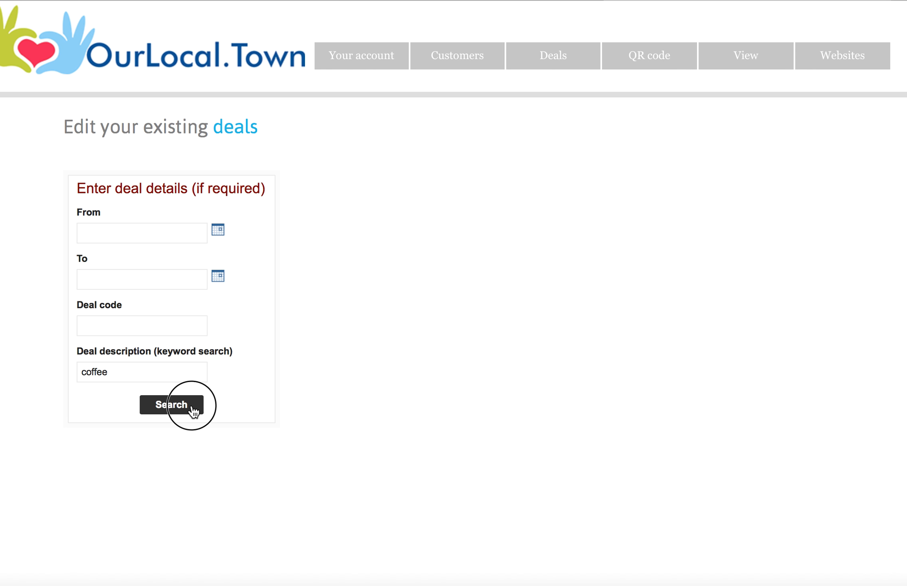
- Review the two coffee deals found and go back to the Deals hub
left_click(172, 405)
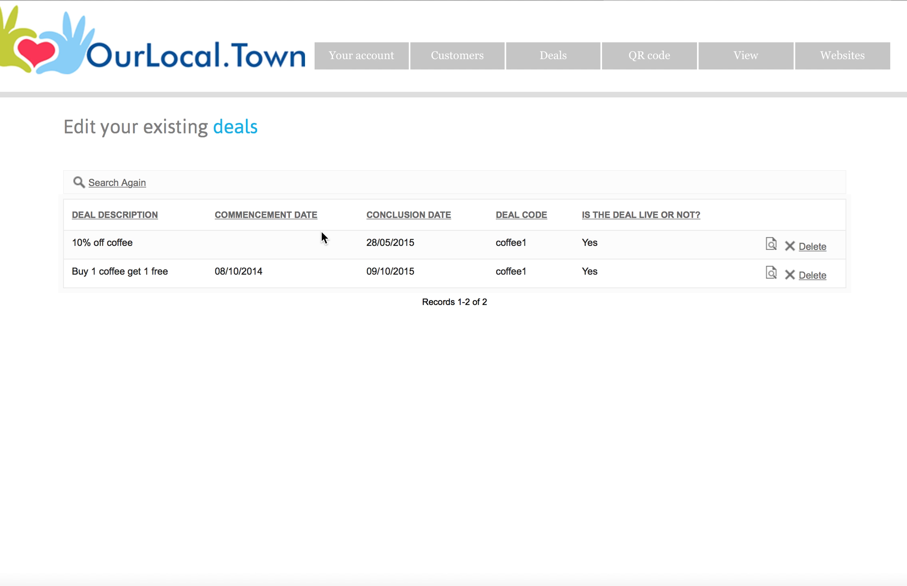
left_click(554, 56)
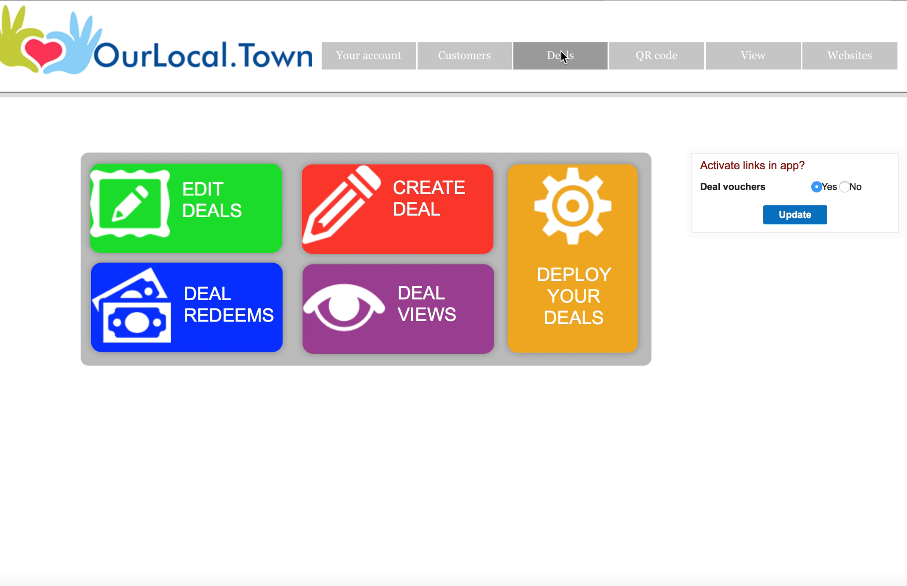
- List all five existing deals with an unfiltered edit-deals search
left_click(186, 208)
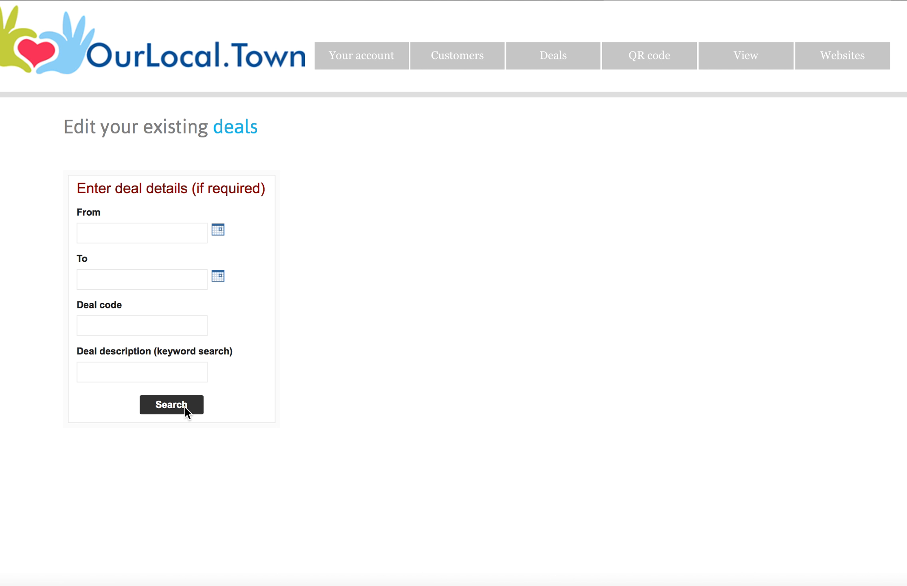
left_click(171, 405)
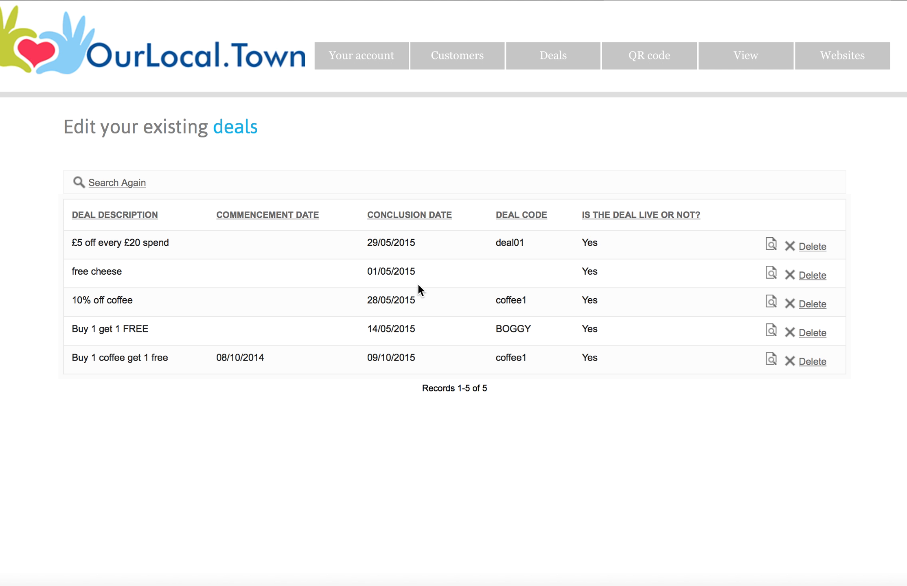
mouse_move(153, 291)
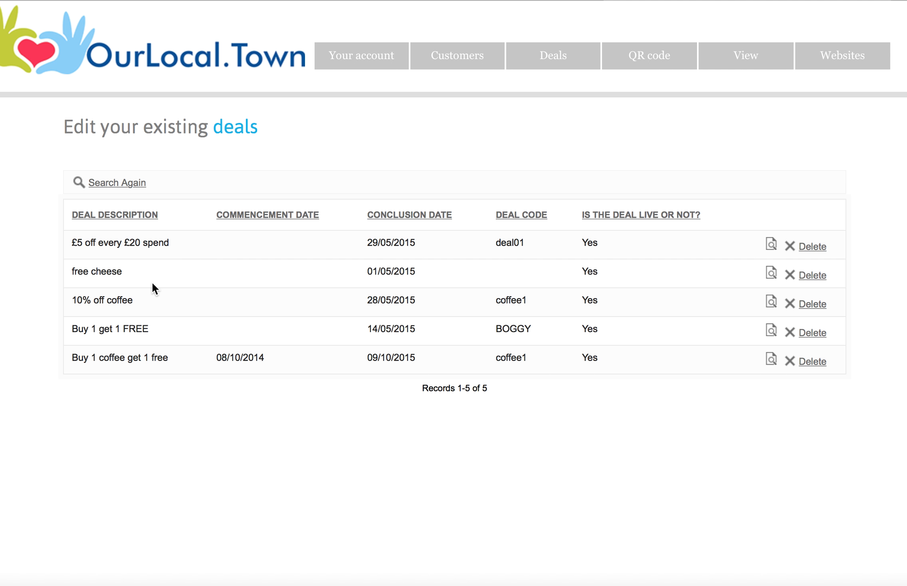
mouse_move(204, 249)
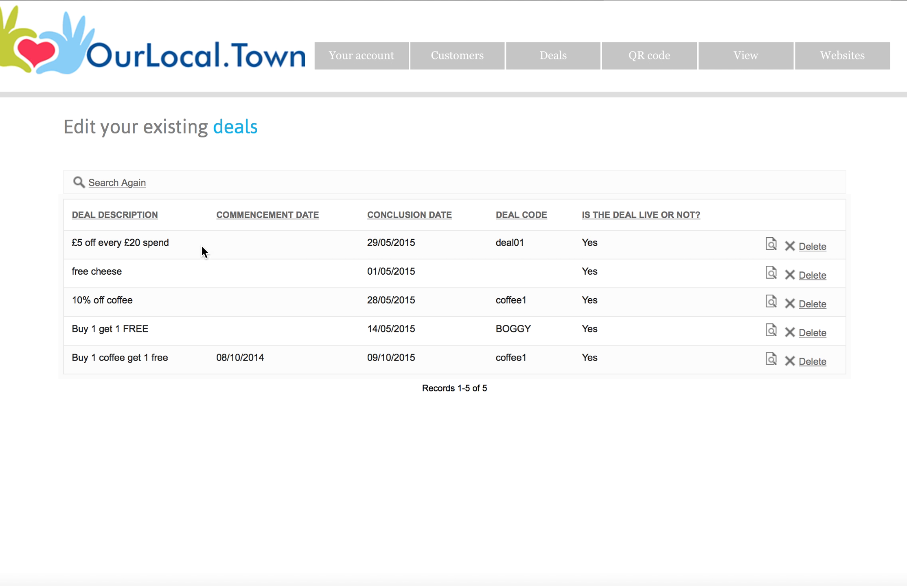
mouse_move(168, 263)
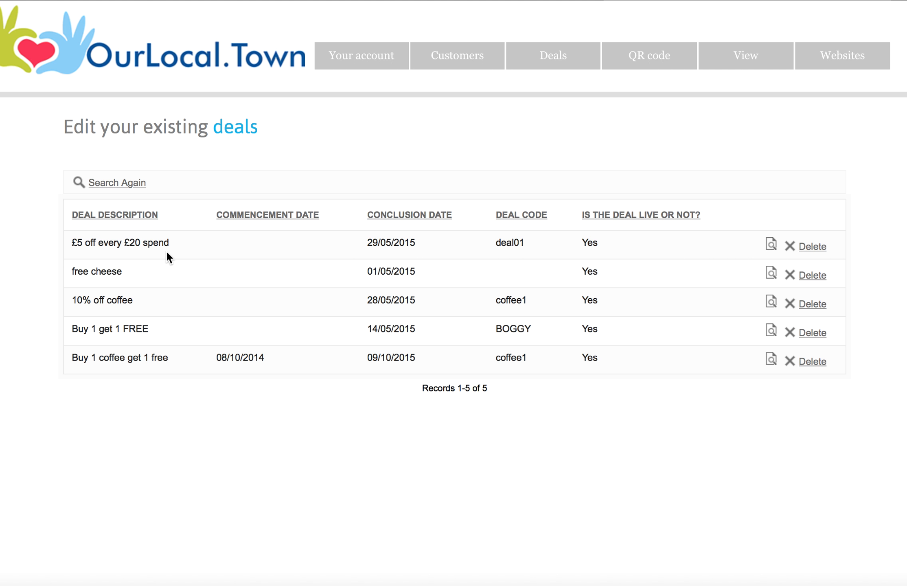
mouse_move(729, 332)
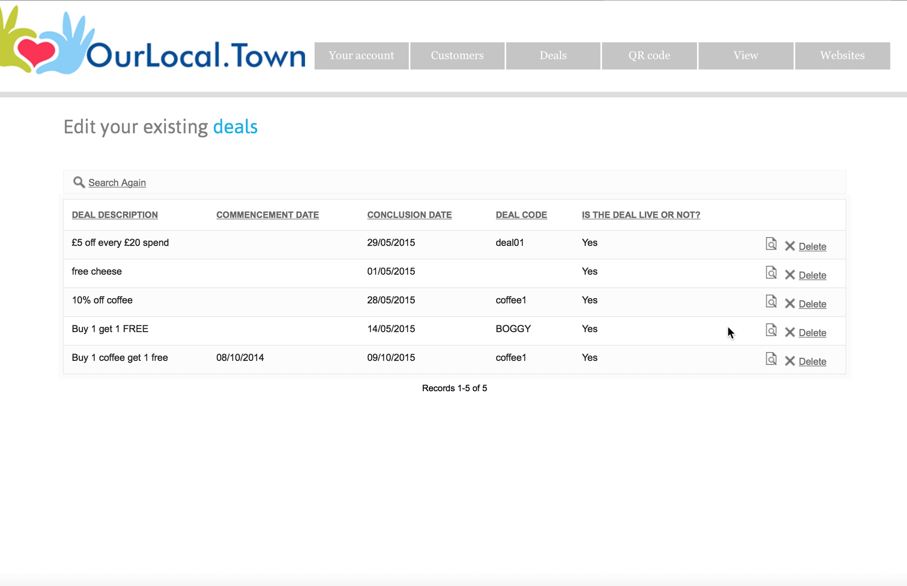
mouse_move(817, 281)
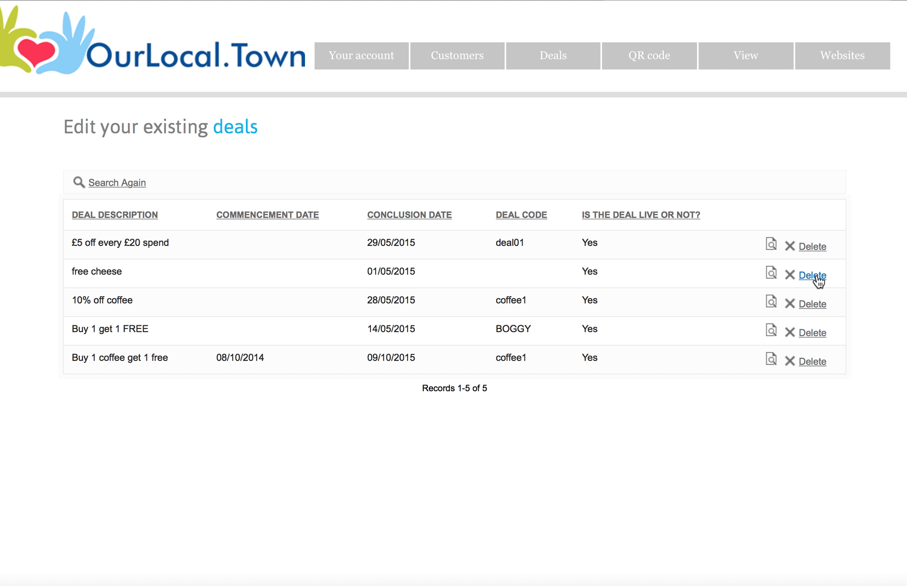
- Delete the 'free cheese' deal, leaving four deals
left_click(812, 275)
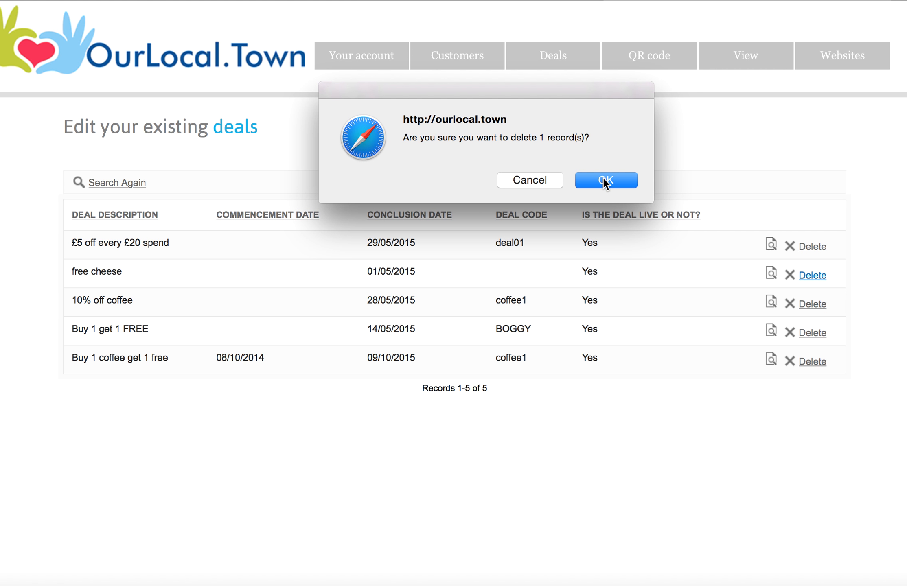
left_click(605, 180)
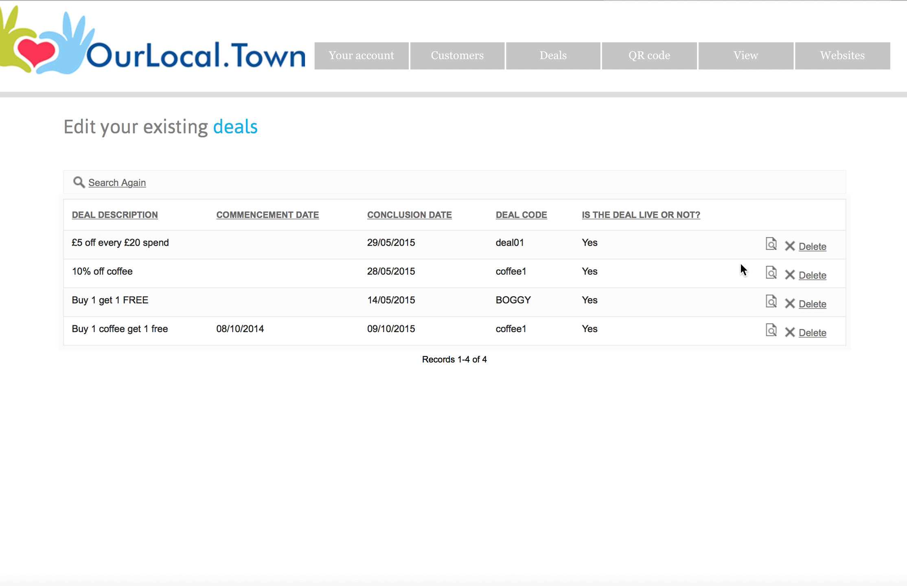
mouse_move(772, 243)
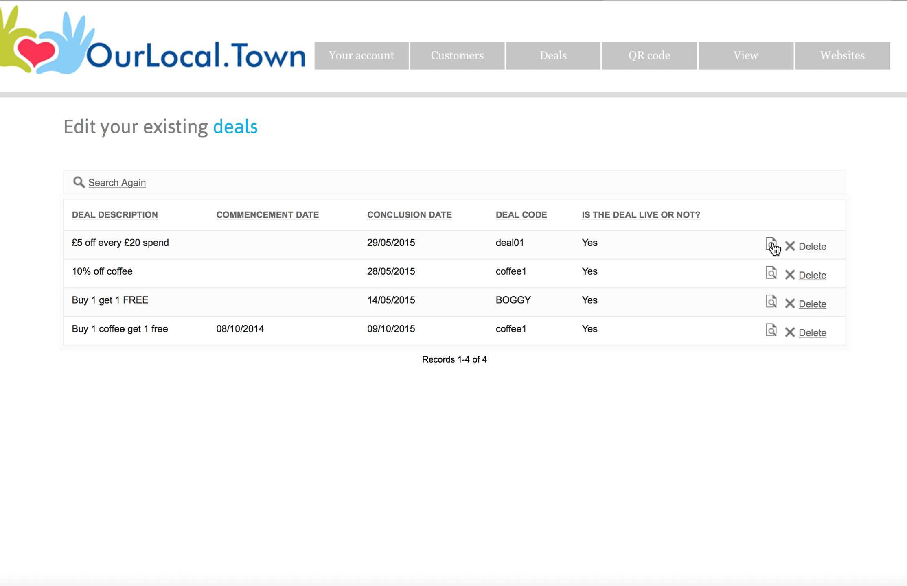
- Open the '£5 off every £20 spend' deal and review its description
left_click(772, 244)
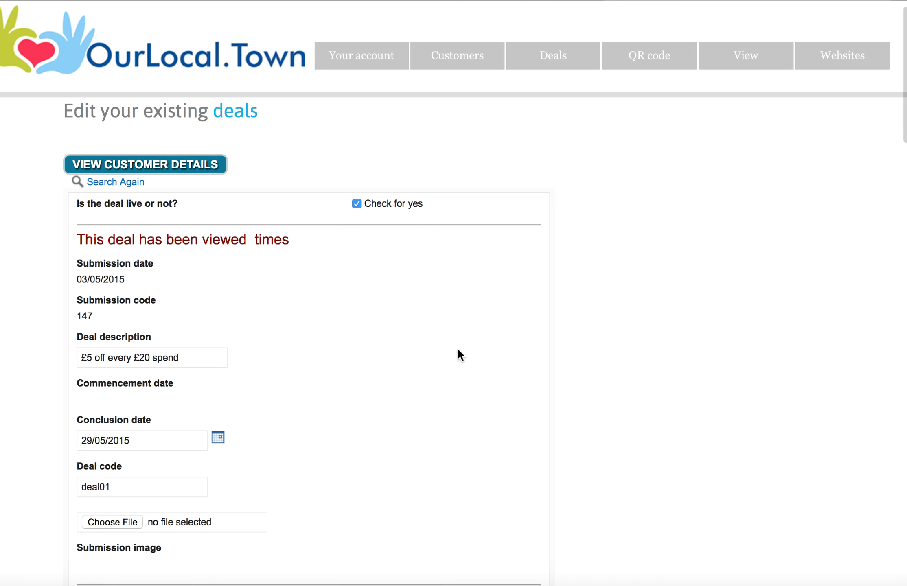
scroll("down", 3)
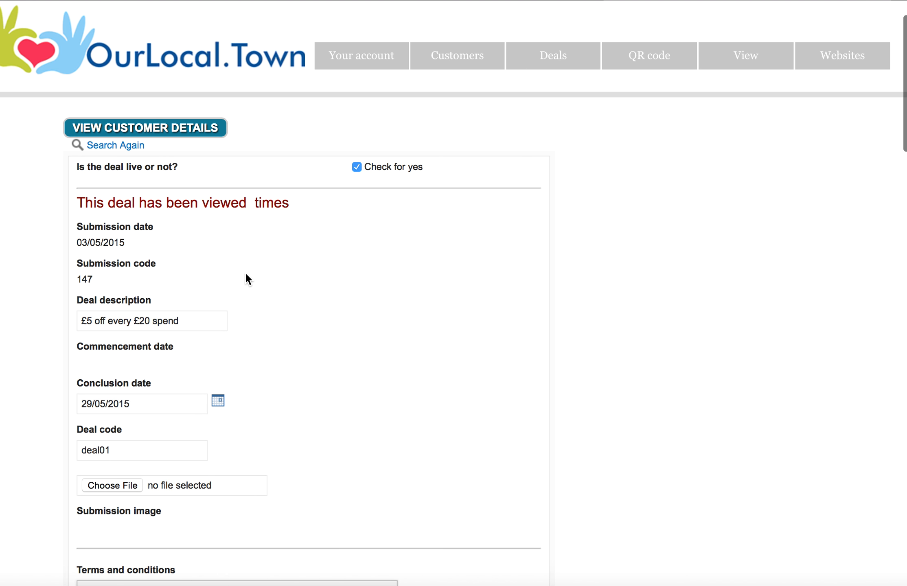
scroll("down", 3)
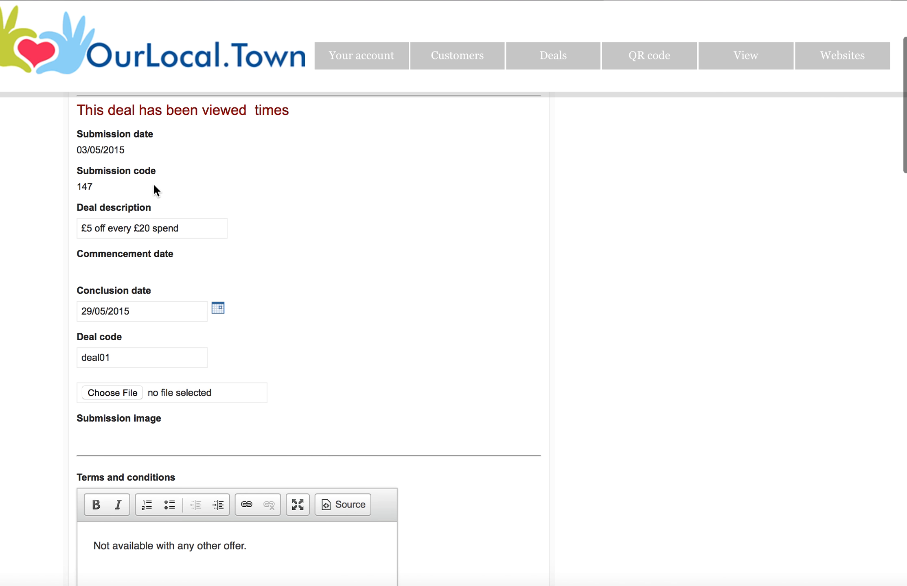
scroll("down", 3)
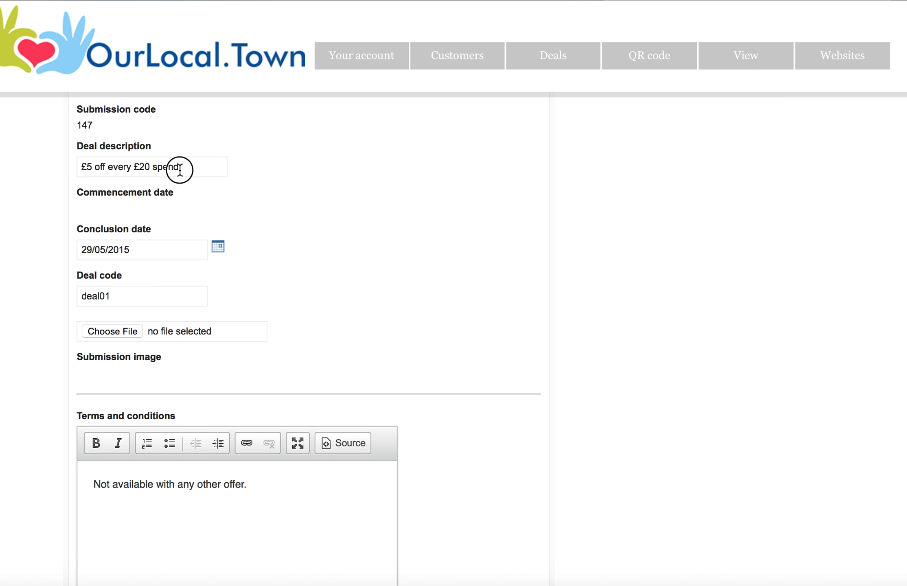
left_click_drag(97, 167, 179, 166)
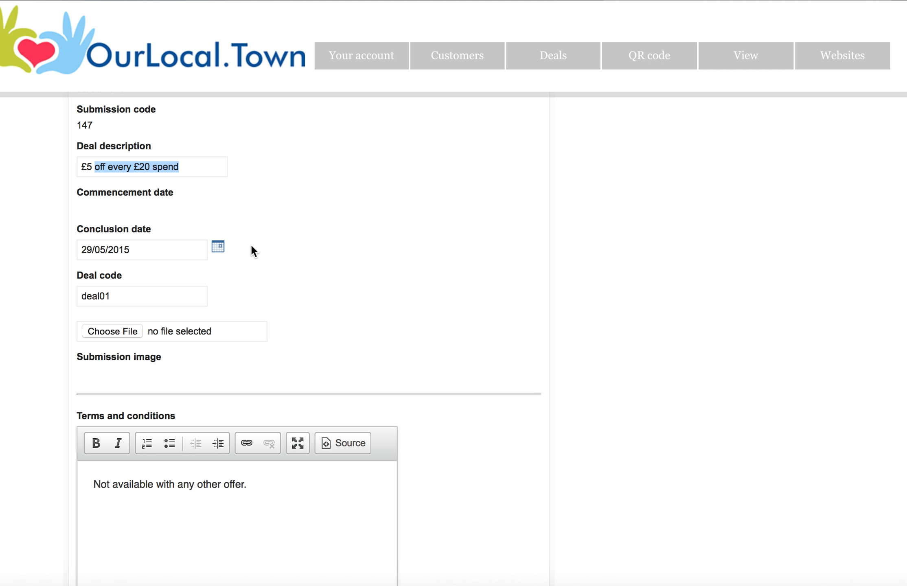
- Review the rest of the deal form, tick Saturday availability, and save the update
scroll("down", 3)
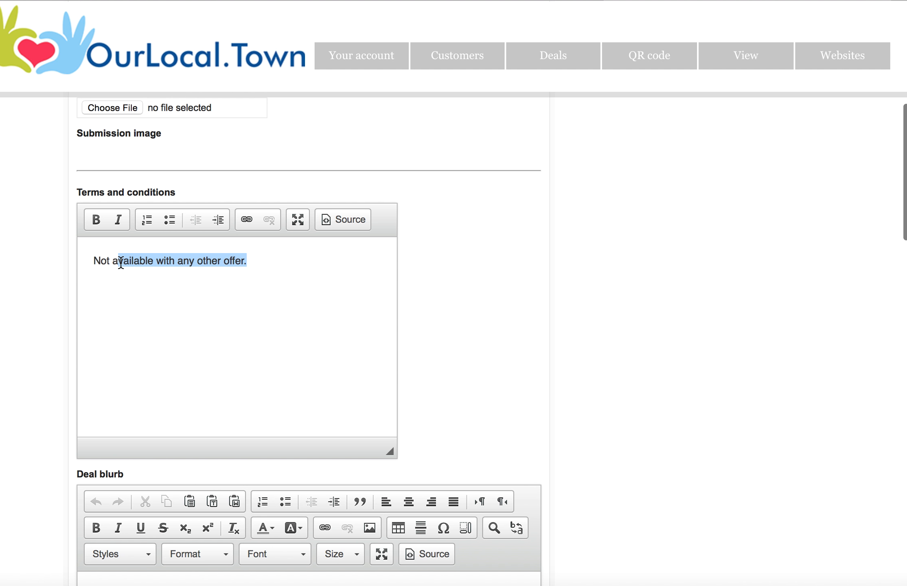
scroll("down", 3)
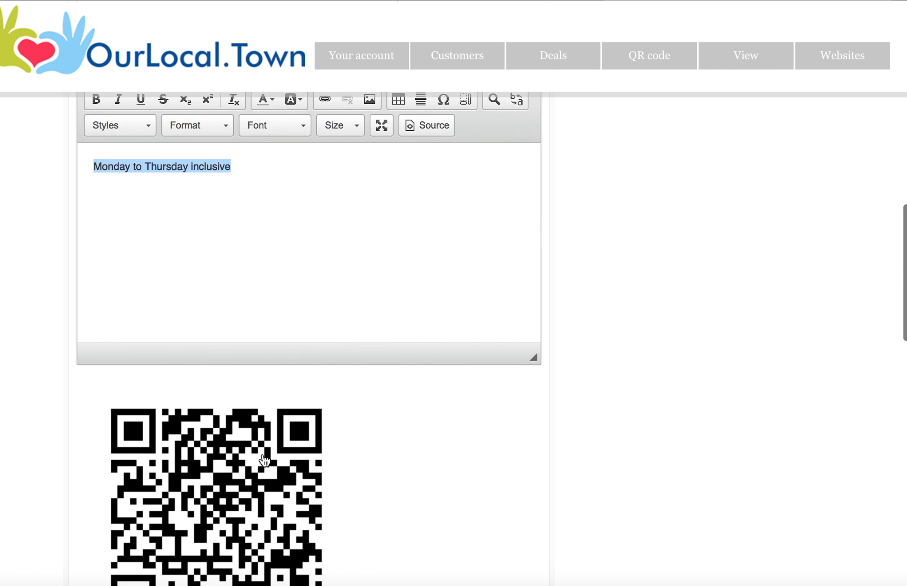
scroll("down", 3)
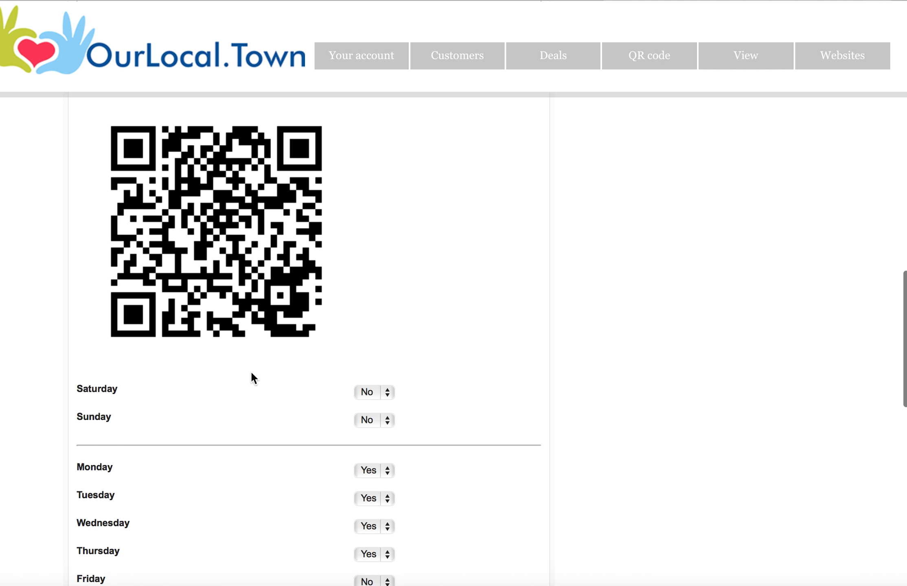
scroll("up", 3)
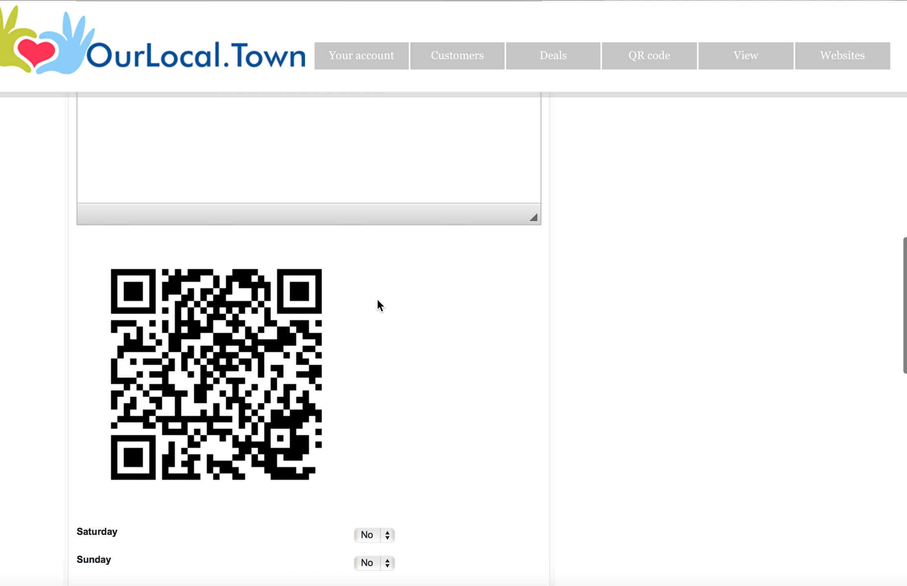
scroll("down", 3)
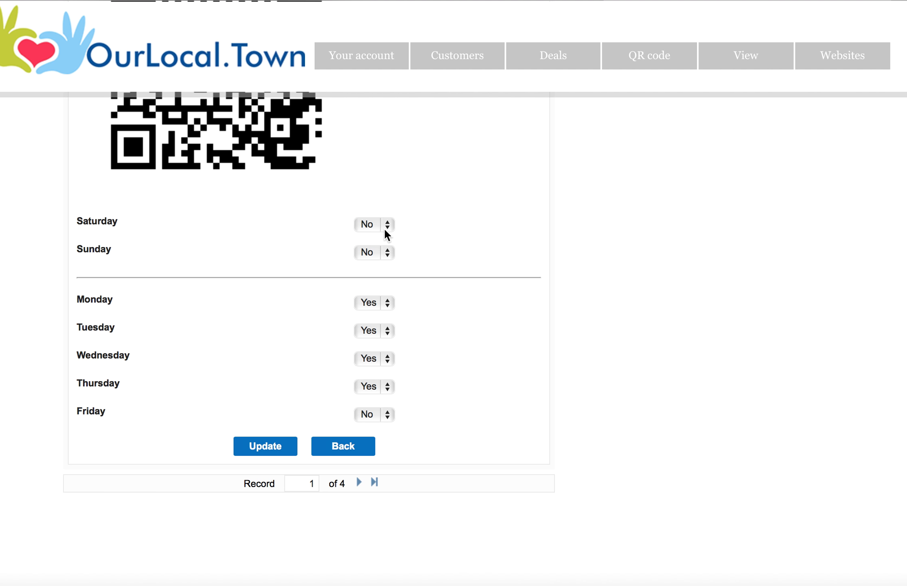
left_click(373, 224)
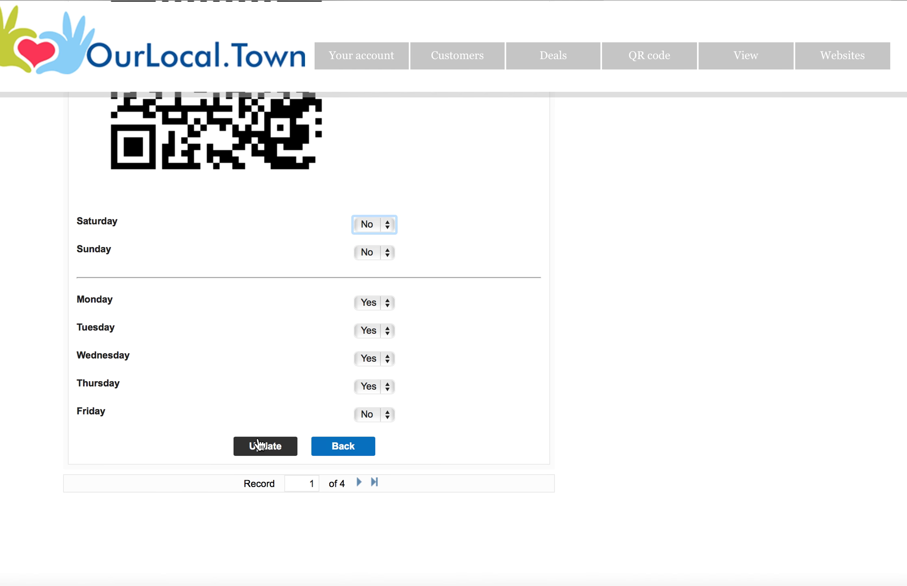
left_click(265, 447)
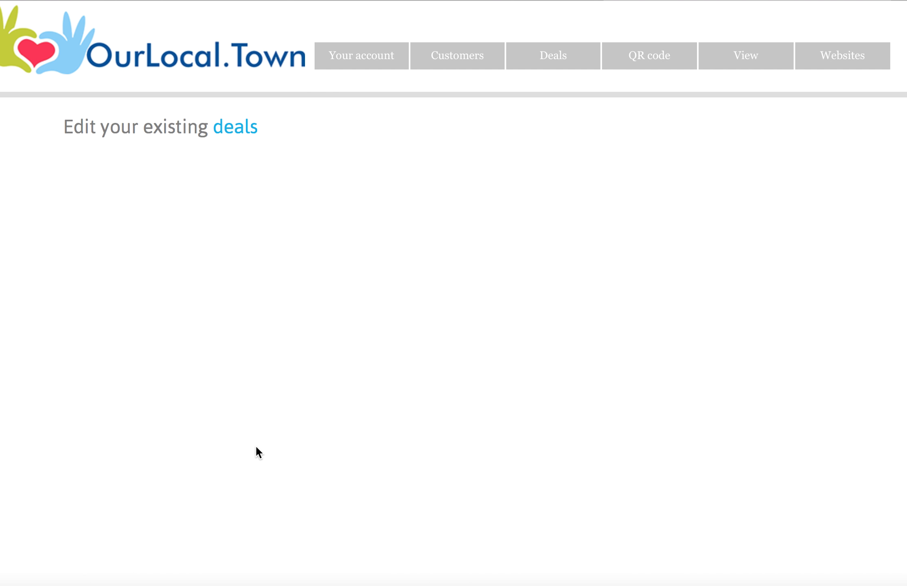